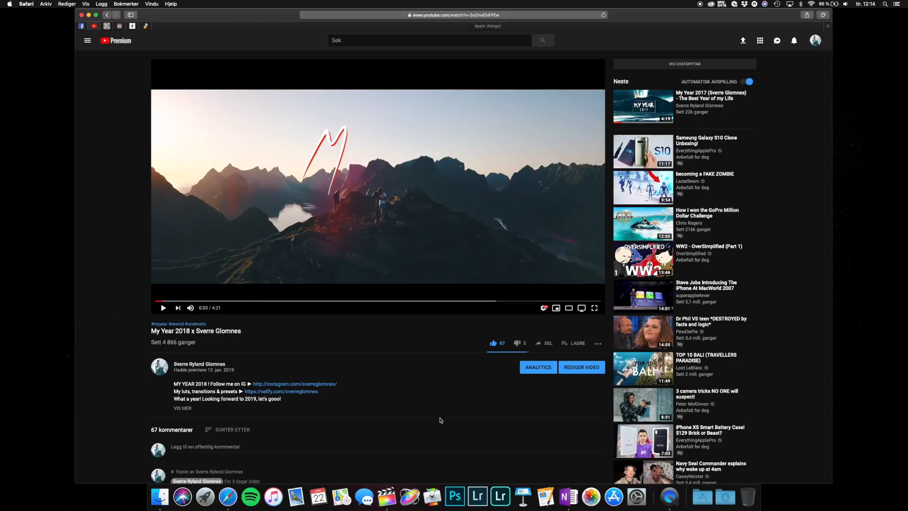
pyautogui.moveTo(73, 346)
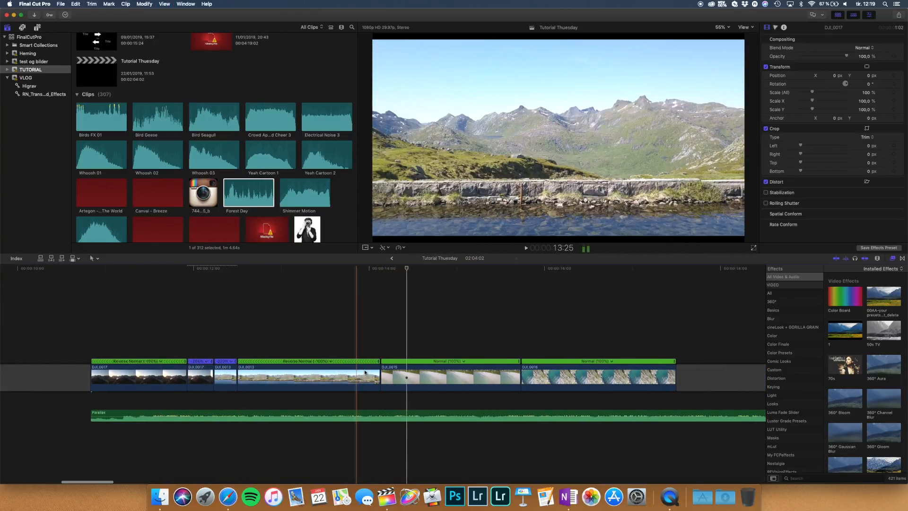
# Apply Retime > Speed Ramp to the later beach clips, then look up Letterbox in the Effects browser
pyautogui.click(342, 377)
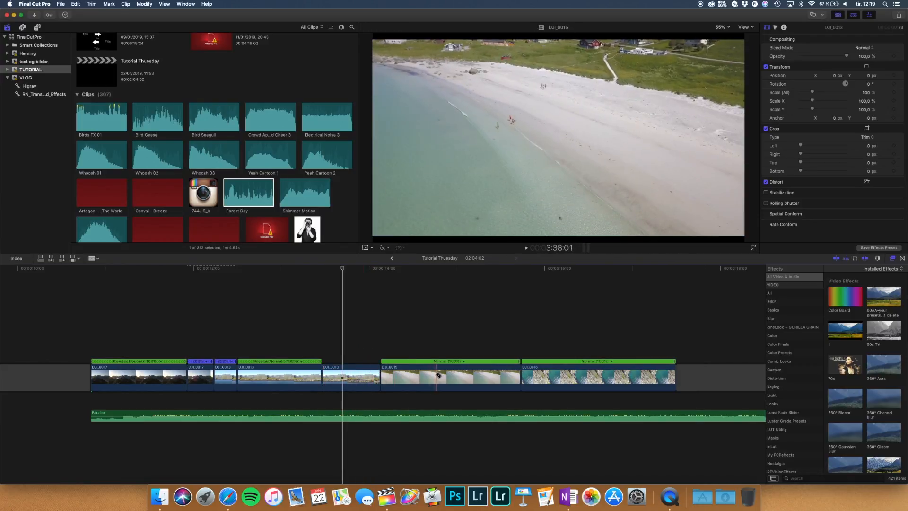
pyautogui.click(406, 376)
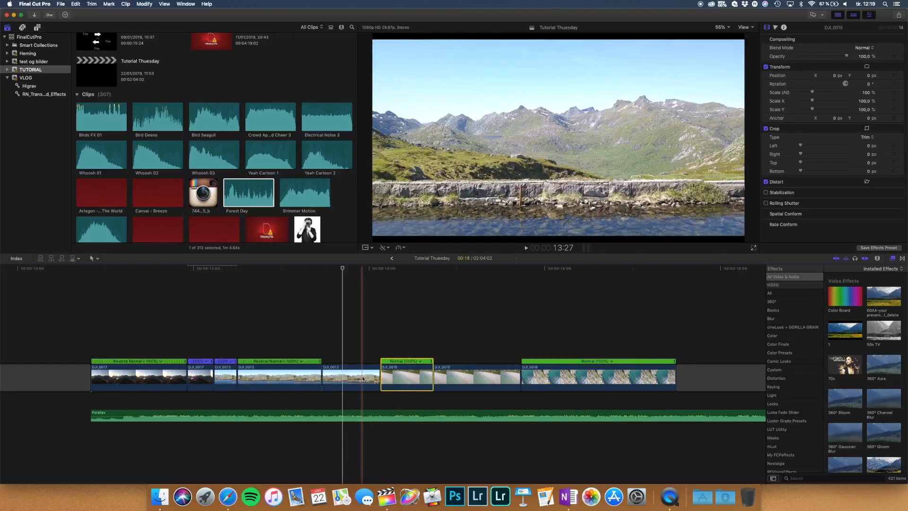
pyautogui.click(350, 376)
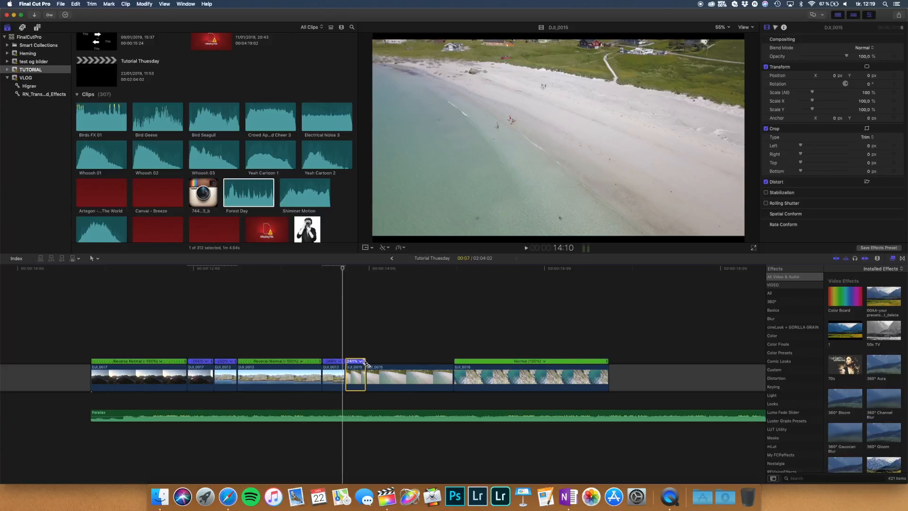
pyautogui.click(525, 248)
pyautogui.write('letter')
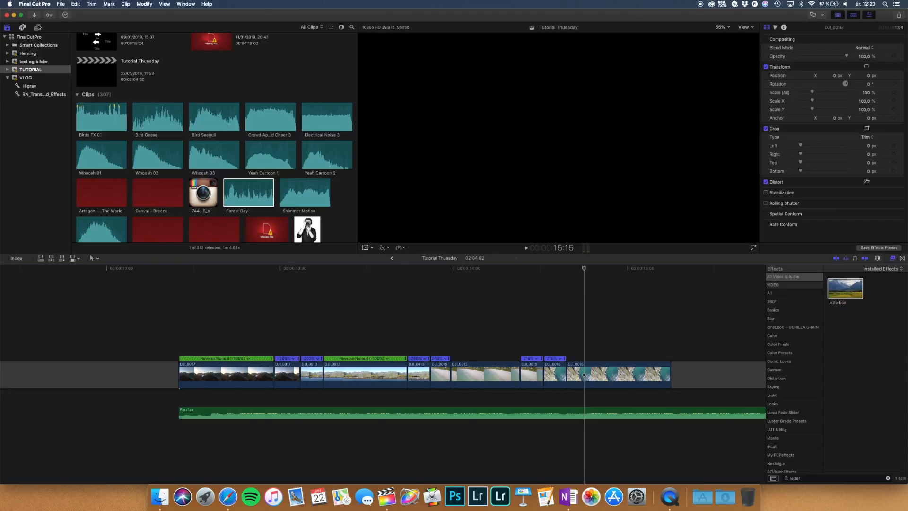
# Place the Letterbox adjustment title above the clips and select the grade layer for ColorFinalePro
pyautogui.click(37, 28)
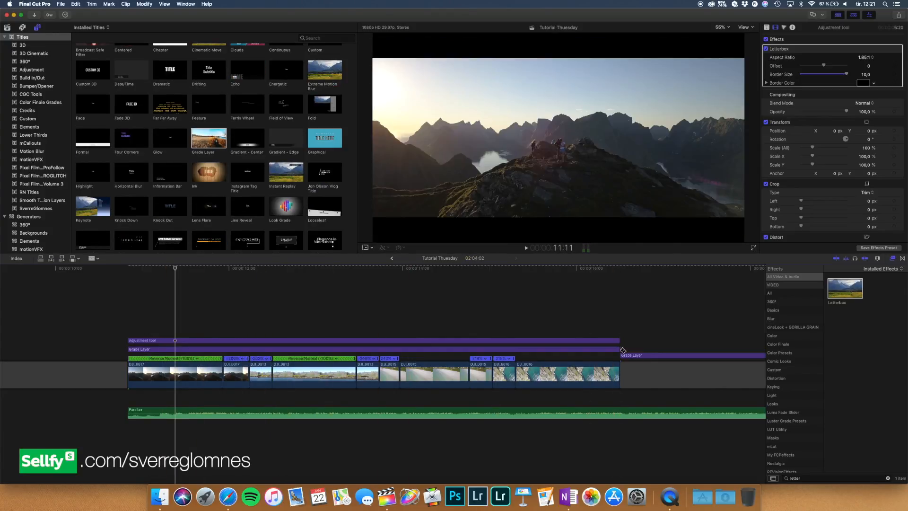
pyautogui.click(321, 346)
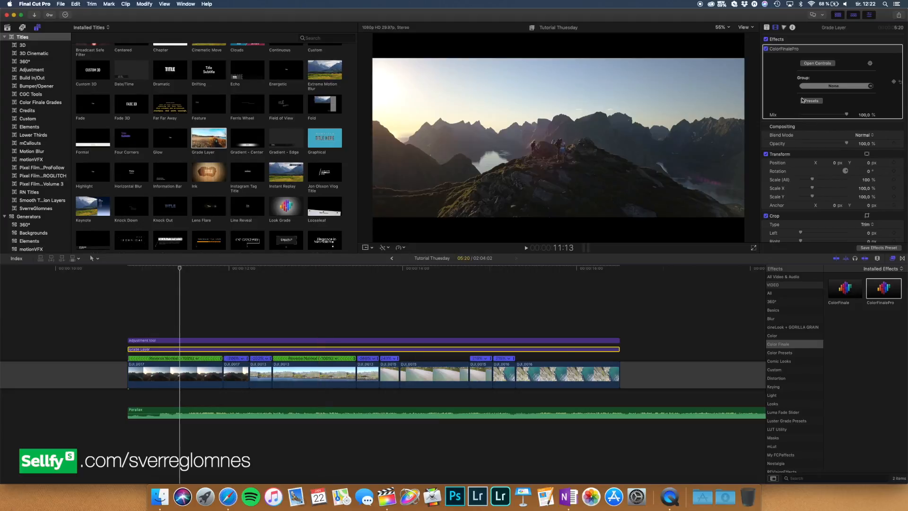
# Apply the My Year 2018 preset from the ColorFinalePro presets list and confirm it
pyautogui.click(811, 101)
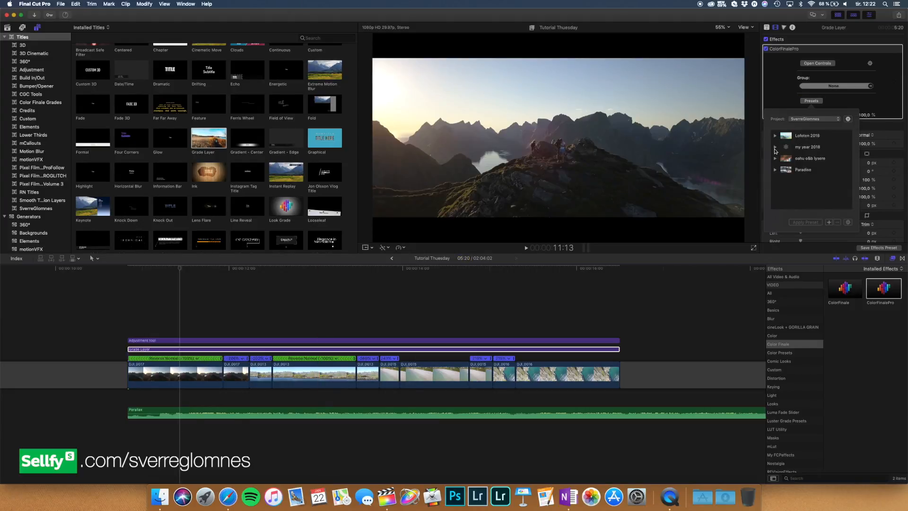
pyautogui.click(775, 147)
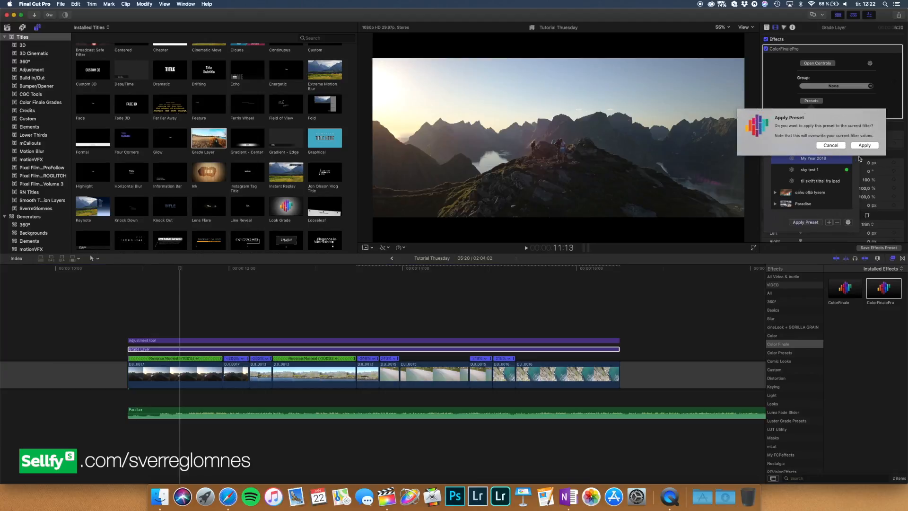
pyautogui.click(863, 145)
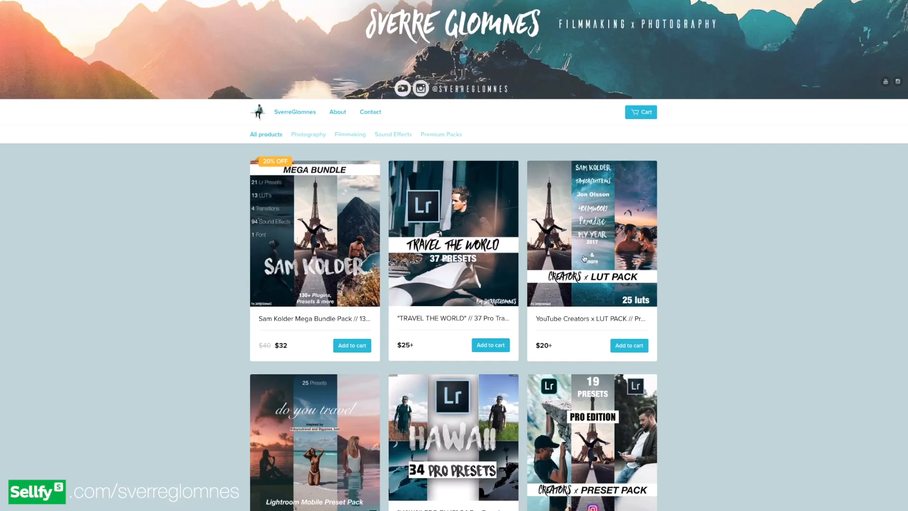
# Scroll the Sellfy store and open the My Year 2018 Color Grading LUT product page
pyautogui.scroll(-3)
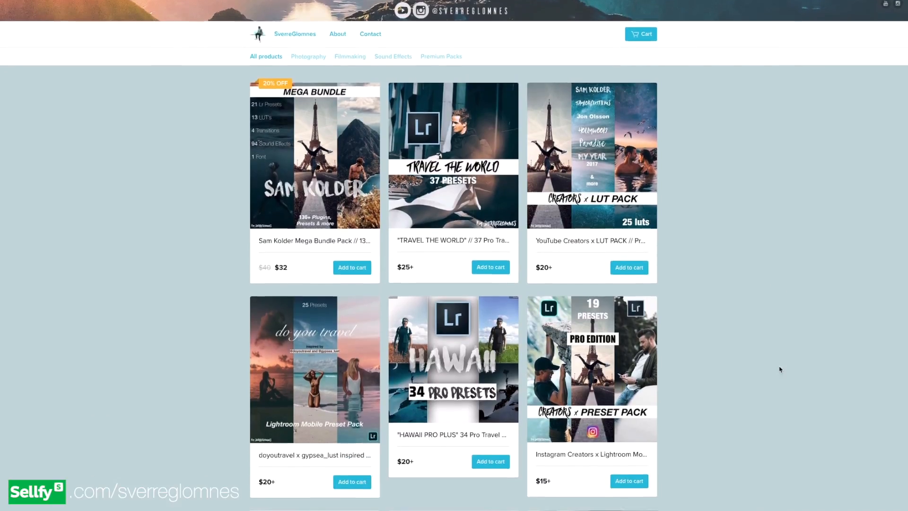
pyautogui.scroll(-3)
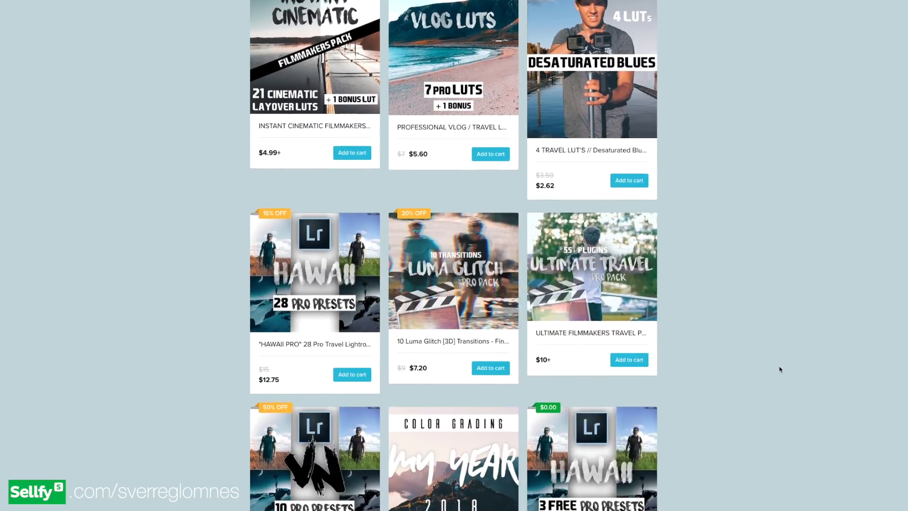
pyautogui.scroll(-3)
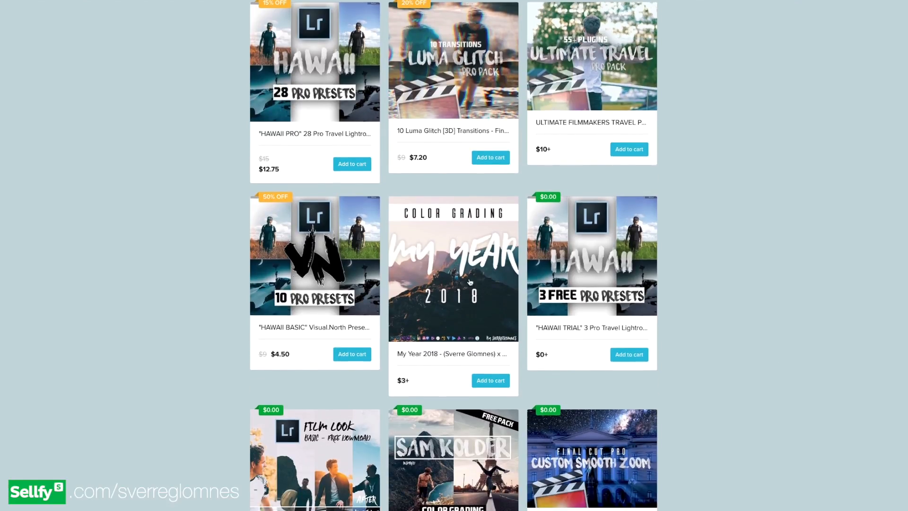
pyautogui.click(453, 270)
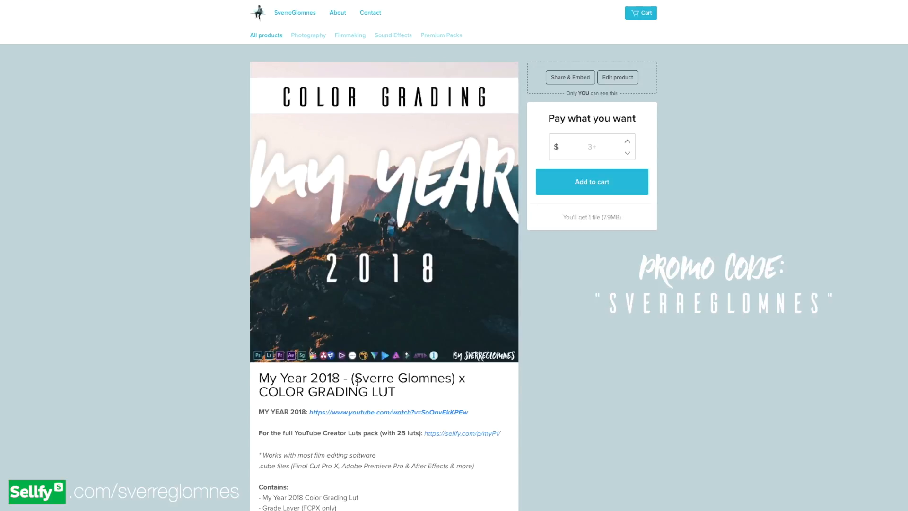
pyautogui.scroll(-3)
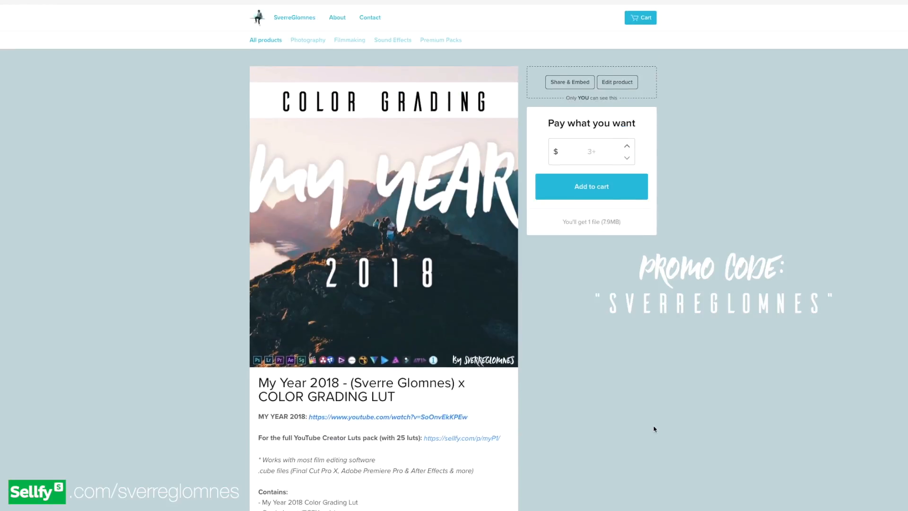